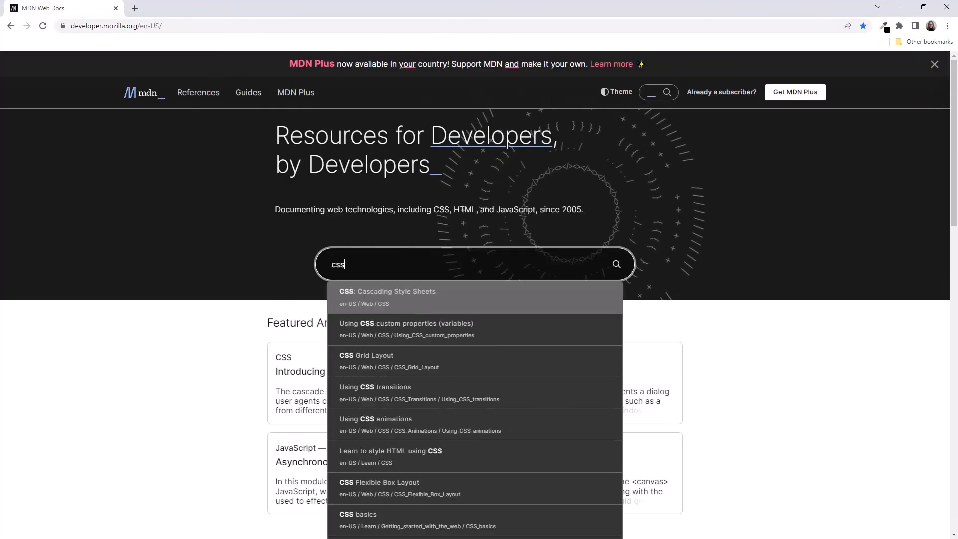
- Search "css ref" and go to the CSS reference page from the suggestions
type("ref")
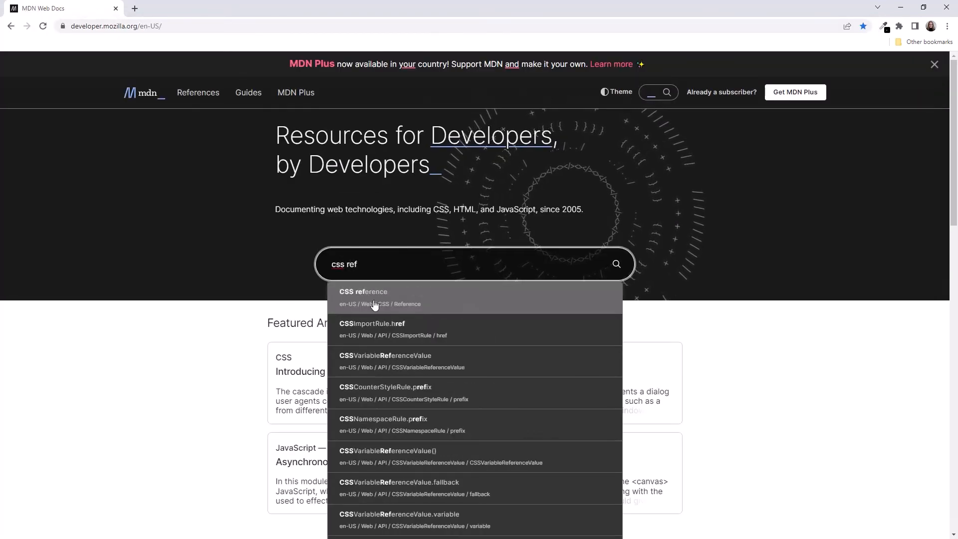
left_click(362, 296)
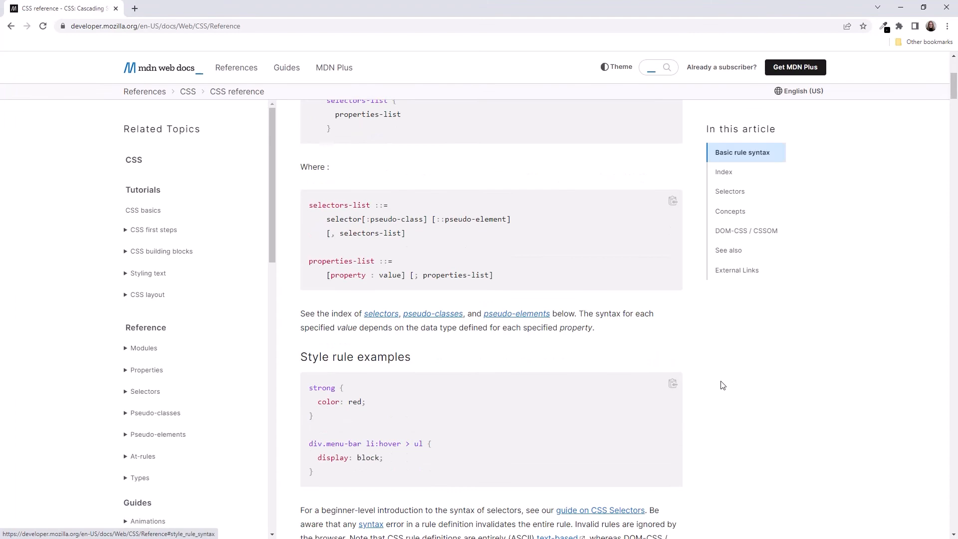
- Jump to the Index, reach the C section and go to the color property page
left_click(724, 172)
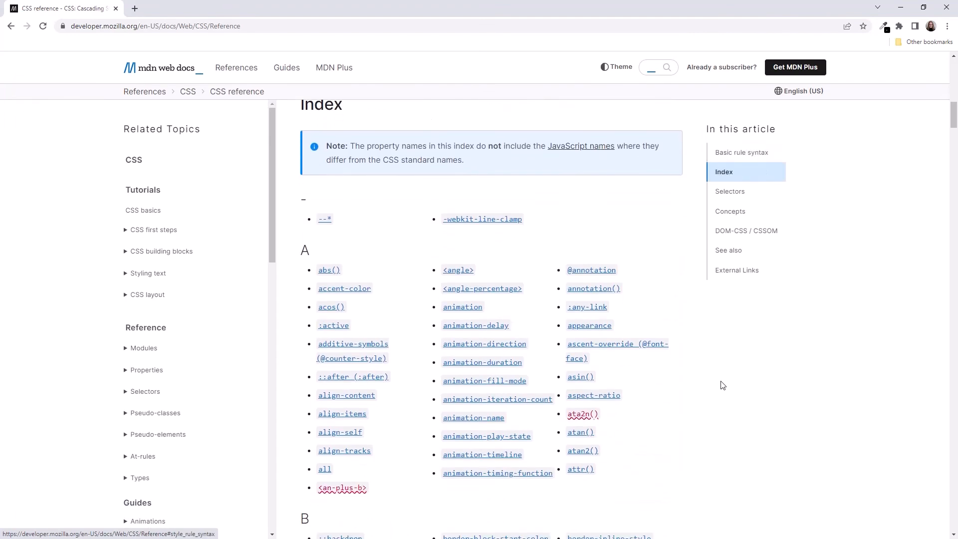
scroll("down", 3)
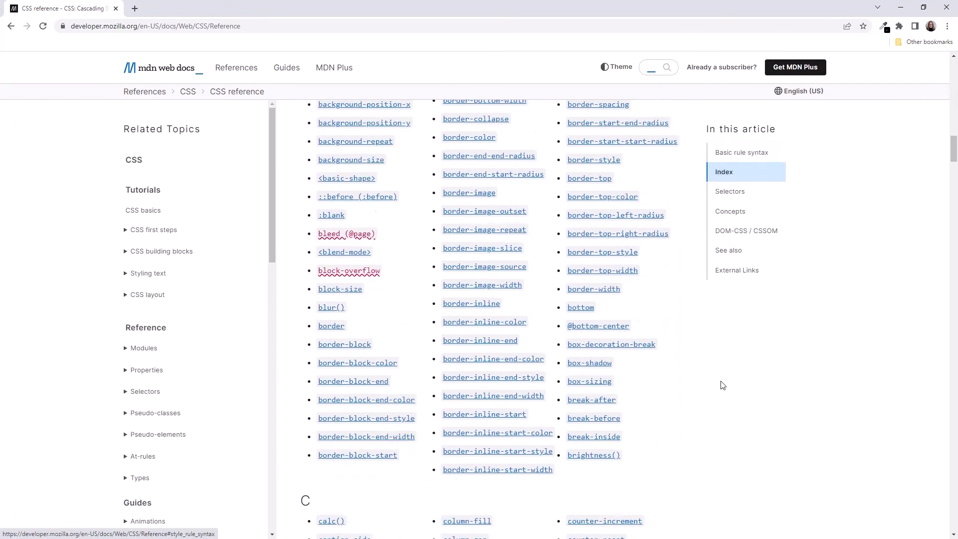
scroll("down", 3)
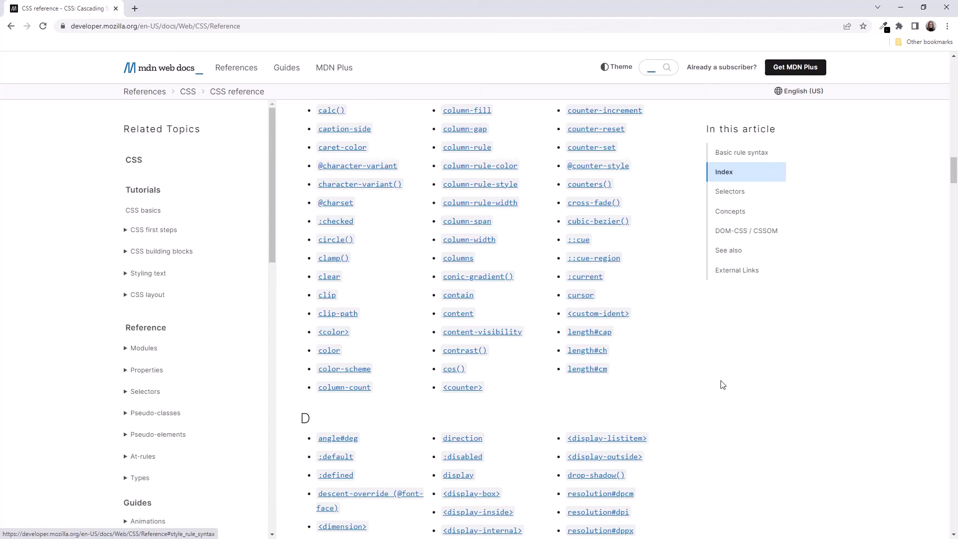
mouse_move(346, 414)
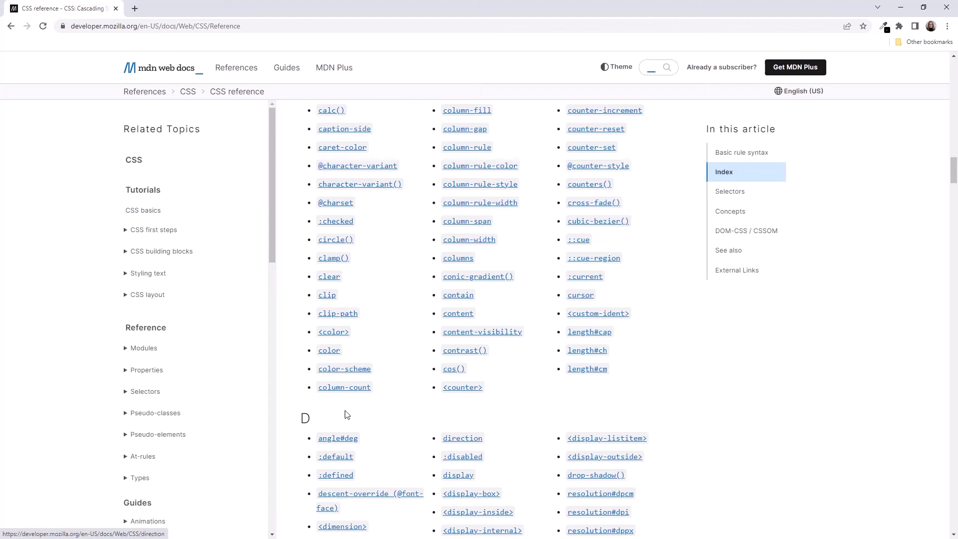
mouse_move(329, 350)
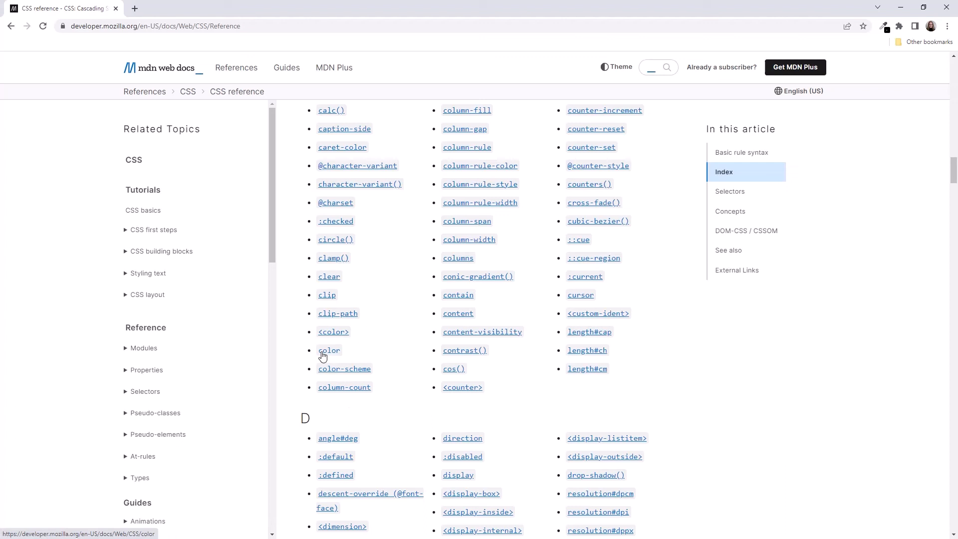
left_click(329, 351)
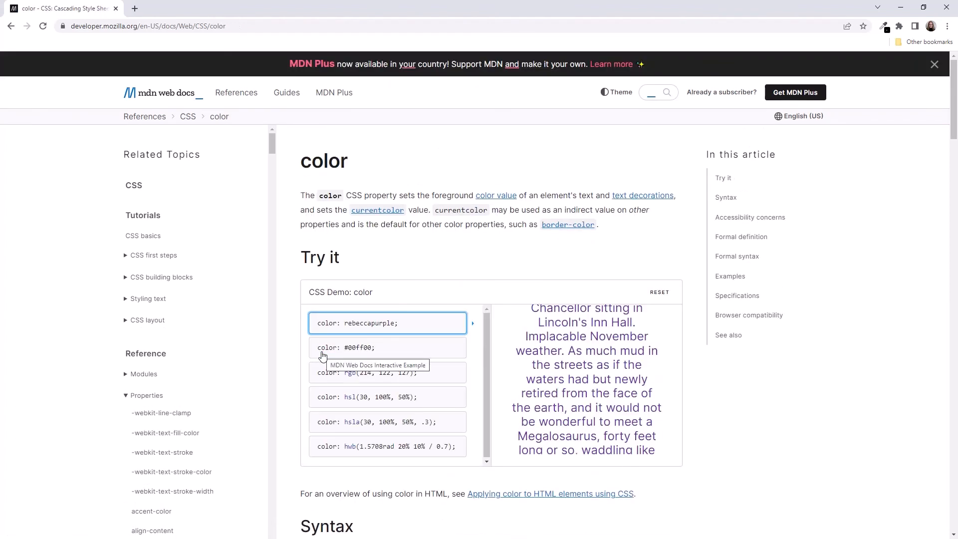
mouse_move(599, 449)
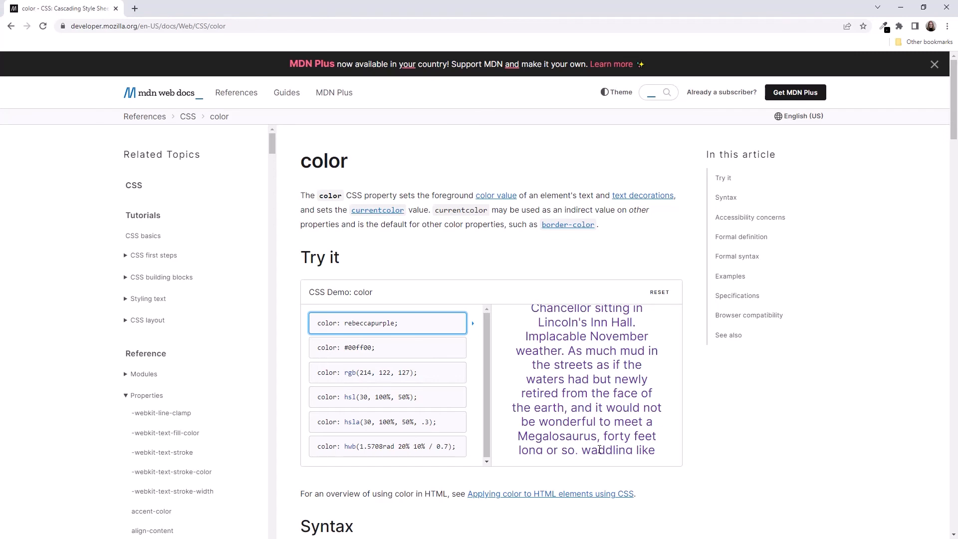
- Go back to the CSS reference index and browse it down through the Z and Others sections
left_click(10, 26)
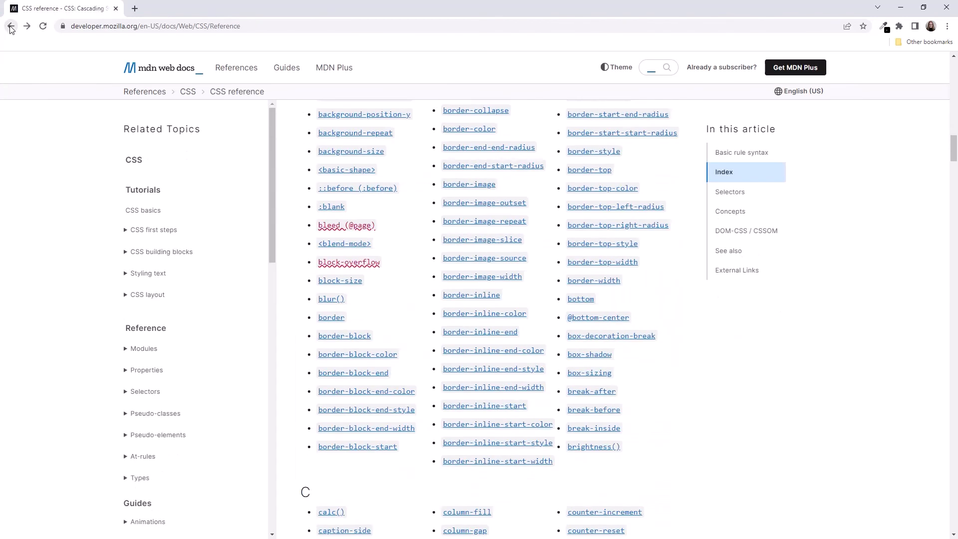
scroll("down", 3)
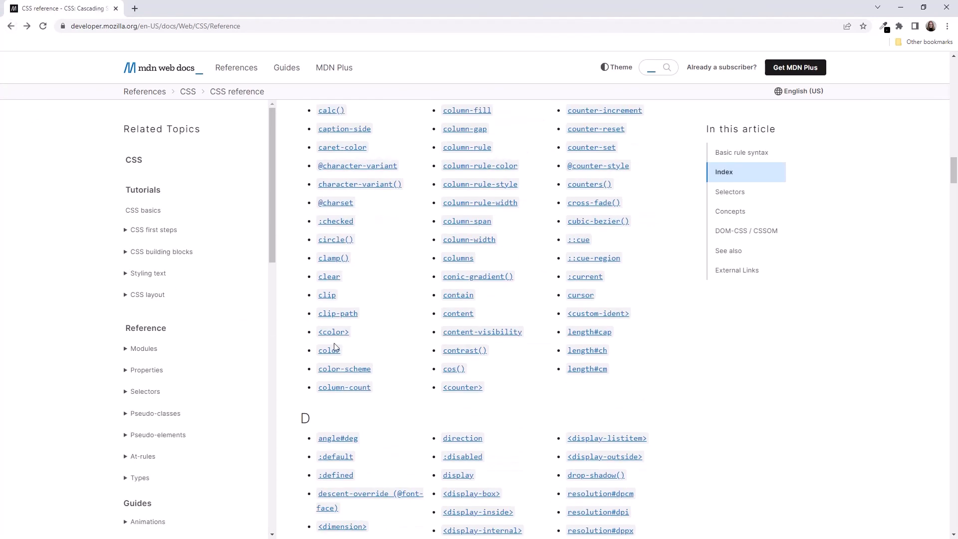
scroll("down", 3)
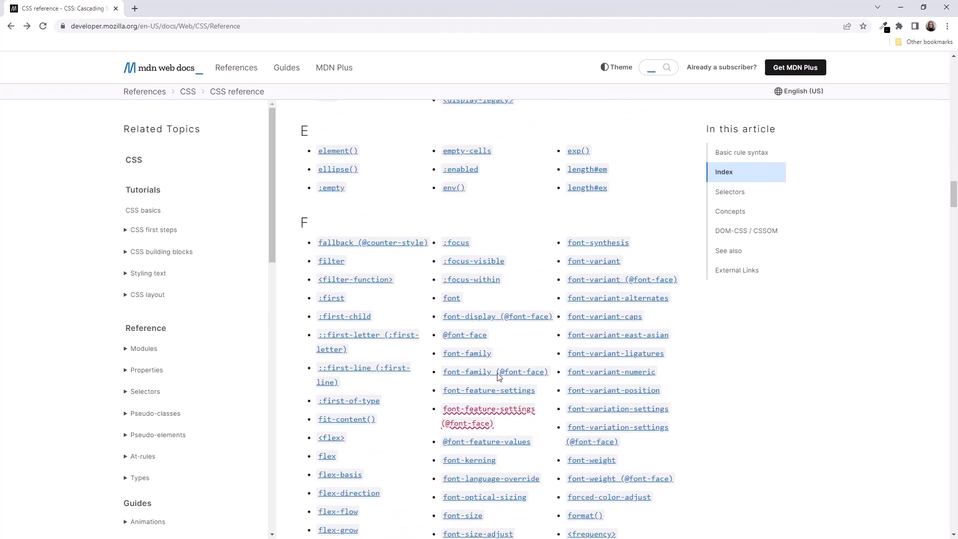
scroll("down", 3)
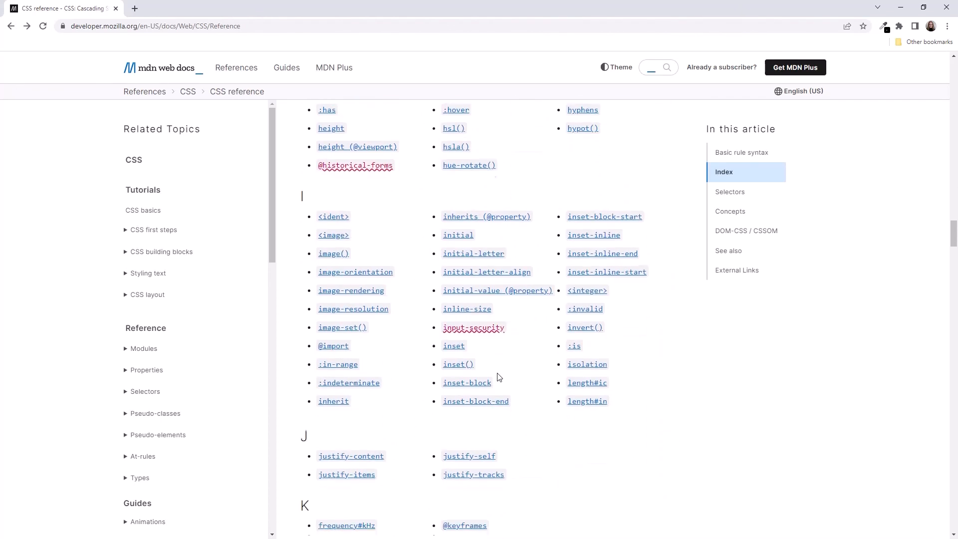
scroll("down", 3)
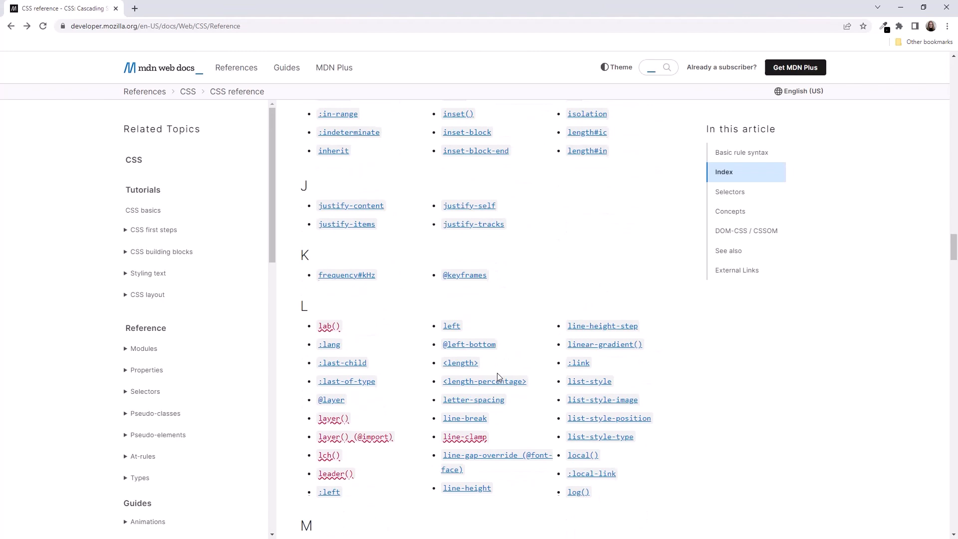
scroll("down", 3)
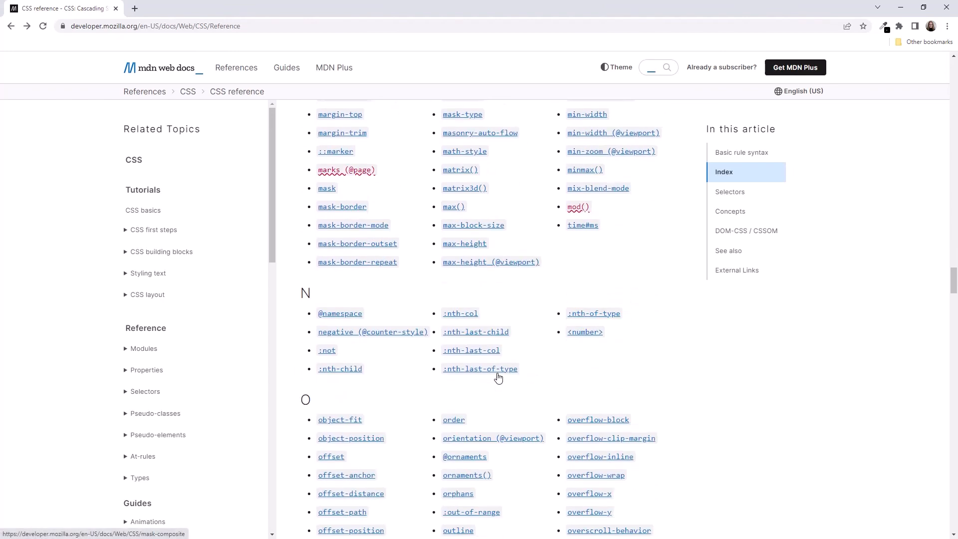
scroll("down", 3)
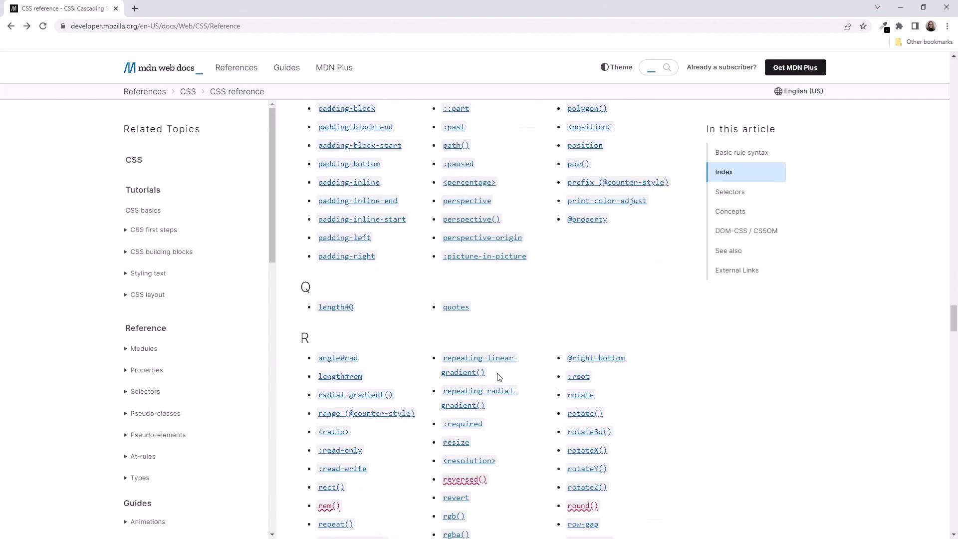
scroll("down", 3)
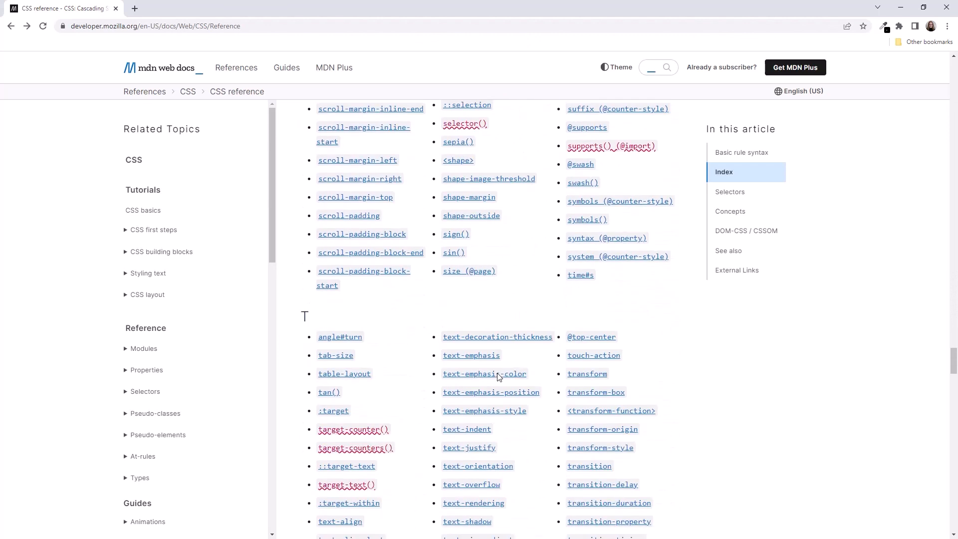
scroll("down", 3)
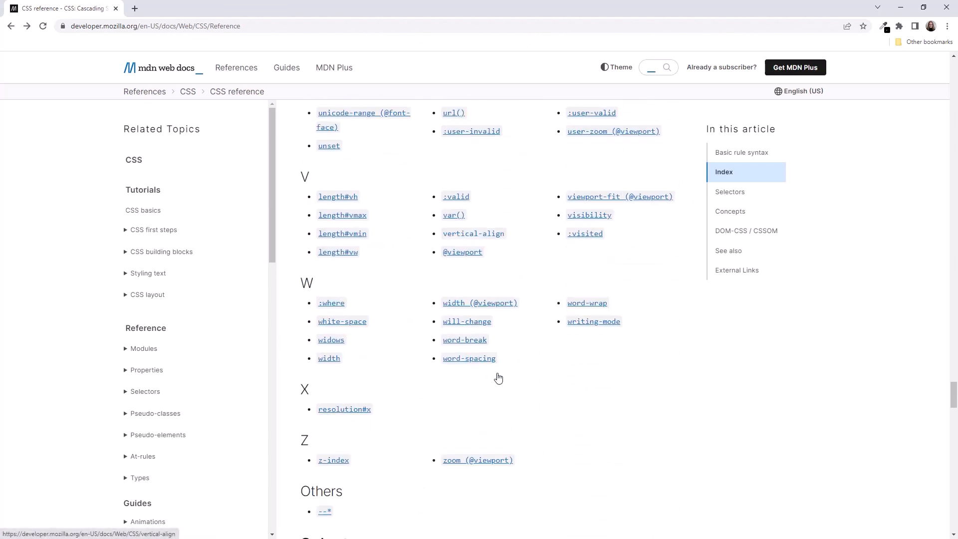